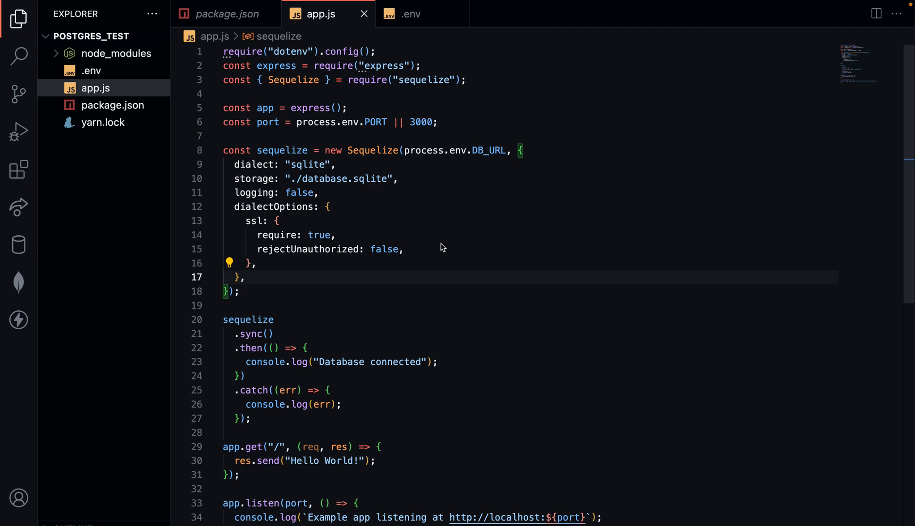
pyautogui.moveTo(335, 223)
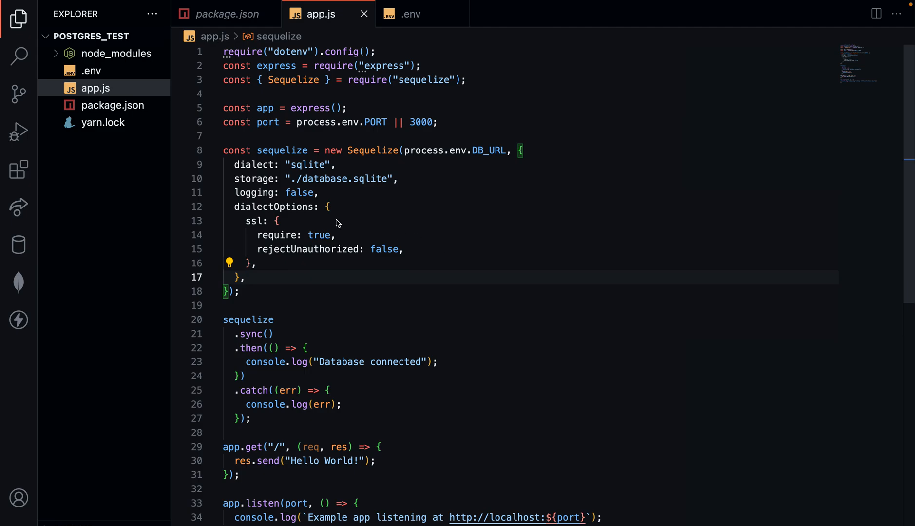
pyautogui.moveTo(274, 207)
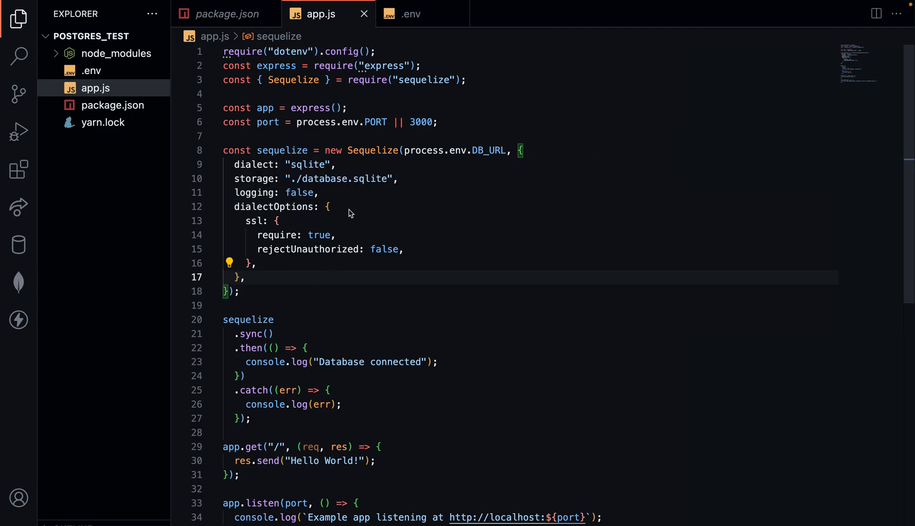
pyautogui.moveTo(340, 216)
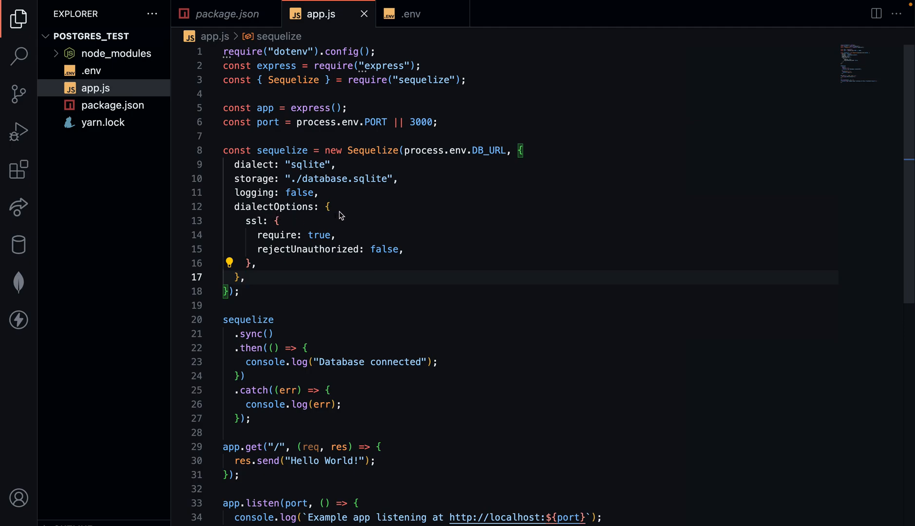
pyautogui.moveTo(304, 170)
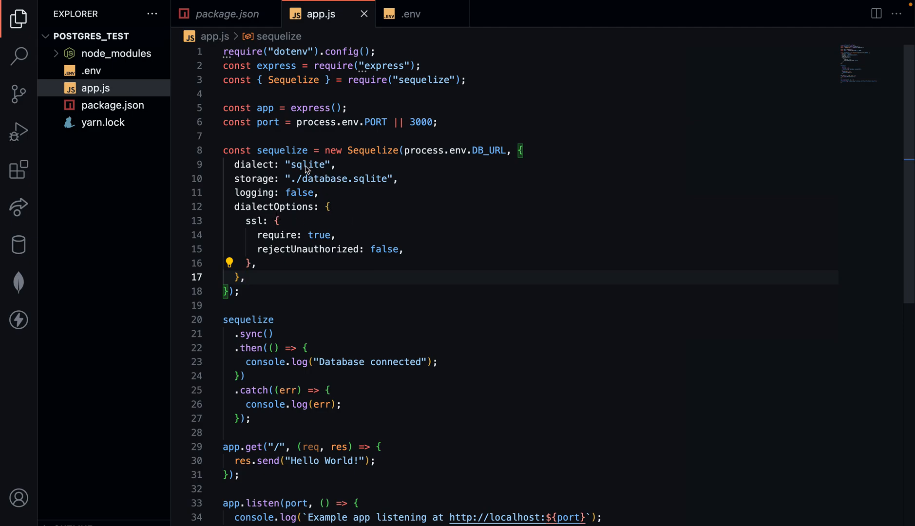
# Replace the 'sqlite' dialect value on line 9 with 'postgres'.
pyautogui.doubleClick(308, 164)
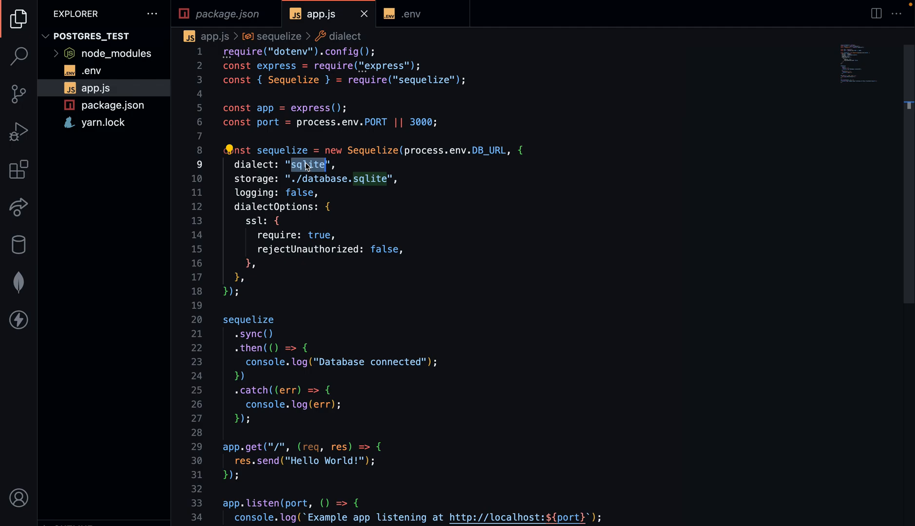
pyautogui.write('pos')
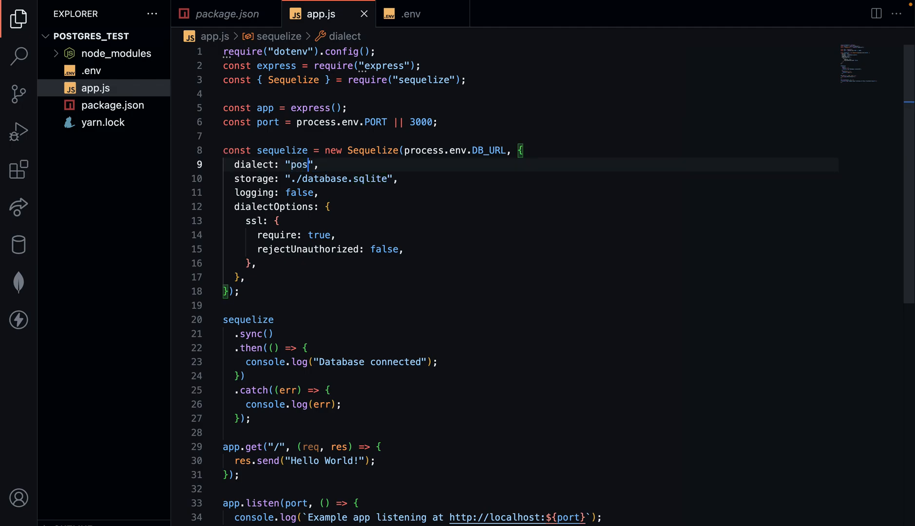
pyautogui.write('tgres')
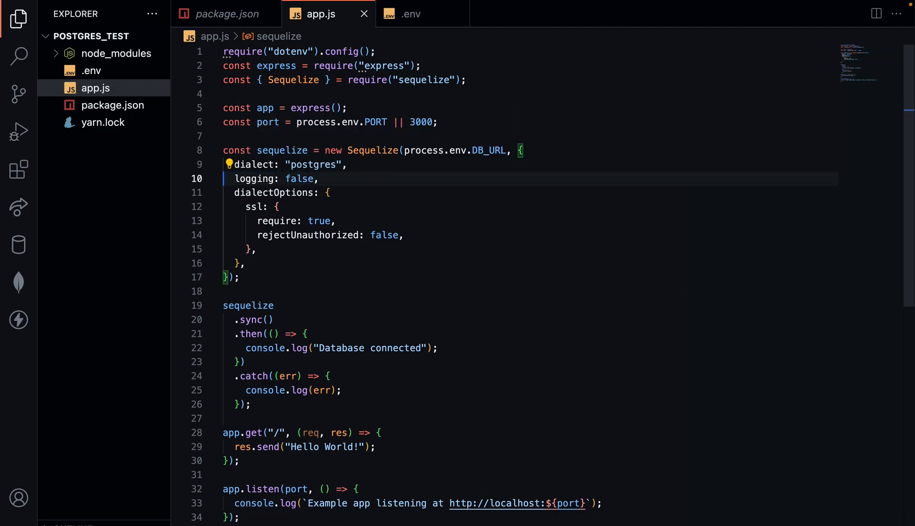
pyautogui.moveTo(334, 189)
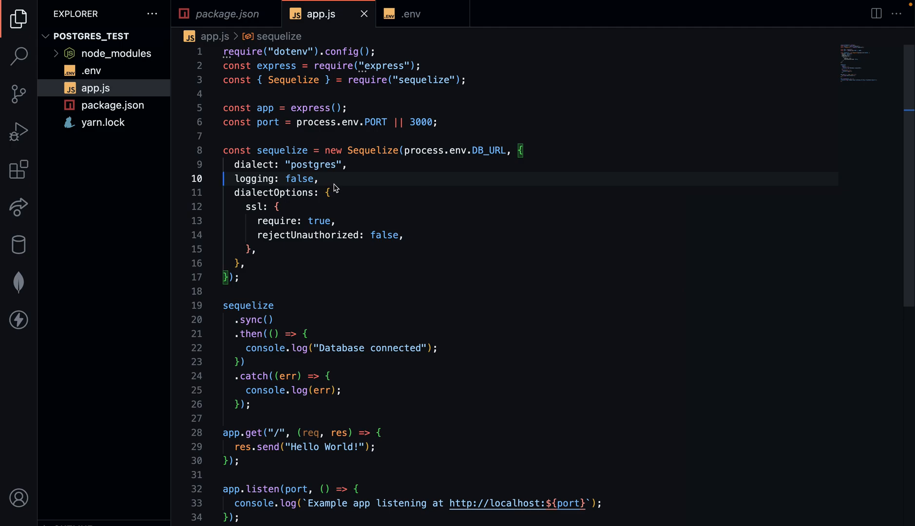
pyautogui.moveTo(345, 187)
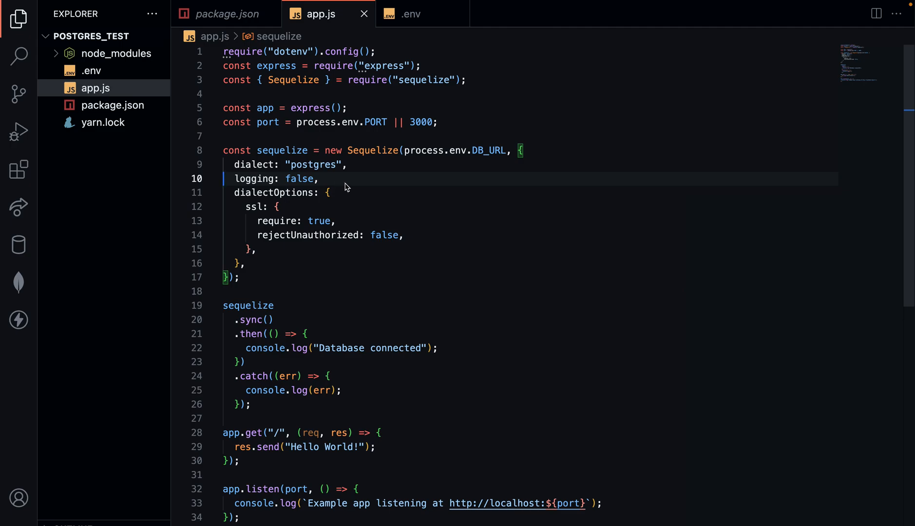
pyautogui.moveTo(274, 193)
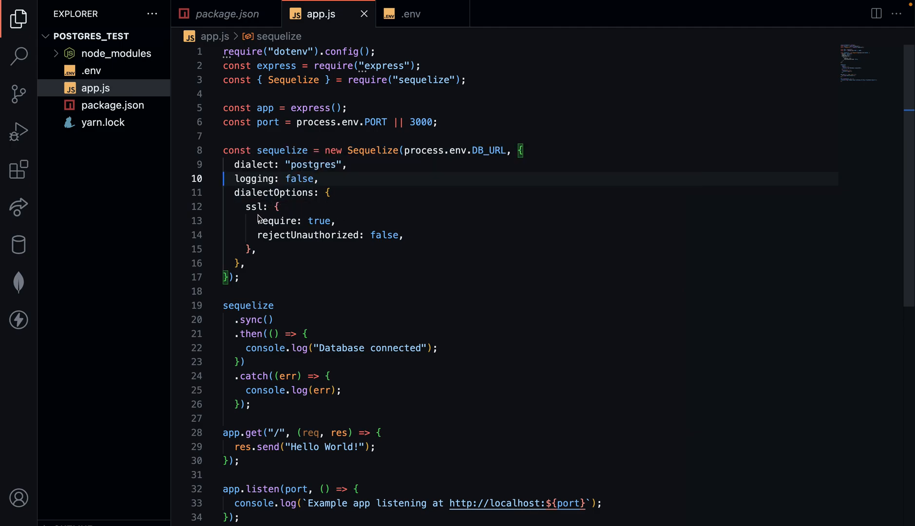
pyautogui.moveTo(324, 220)
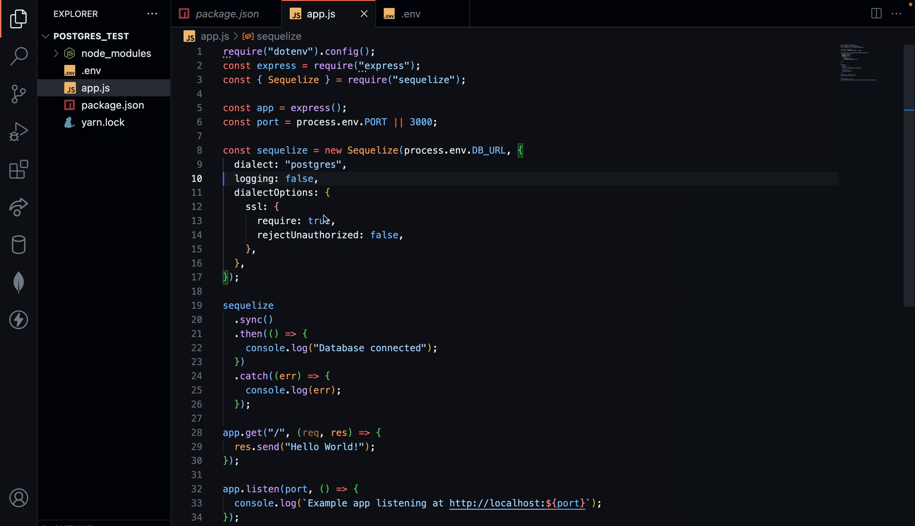
pyautogui.moveTo(350, 254)
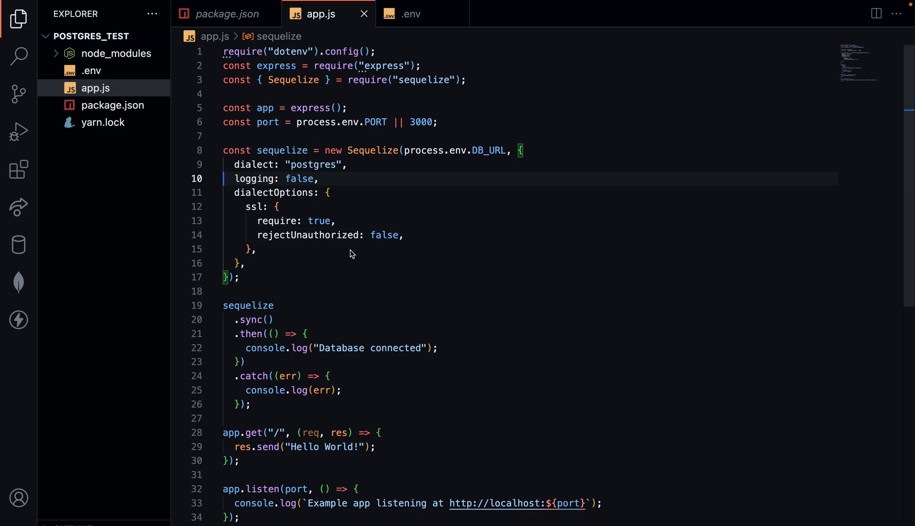
pyautogui.moveTo(393, 258)
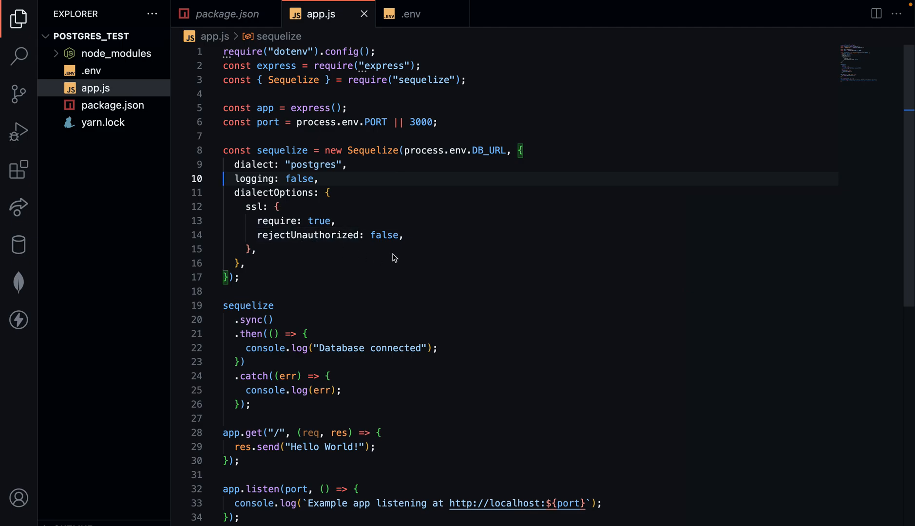
pyautogui.moveTo(311, 273)
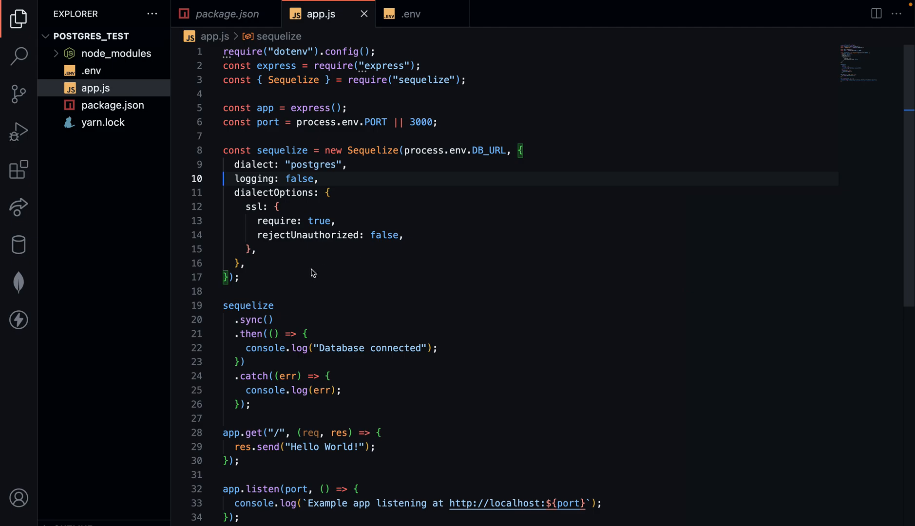
pyautogui.moveTo(339, 284)
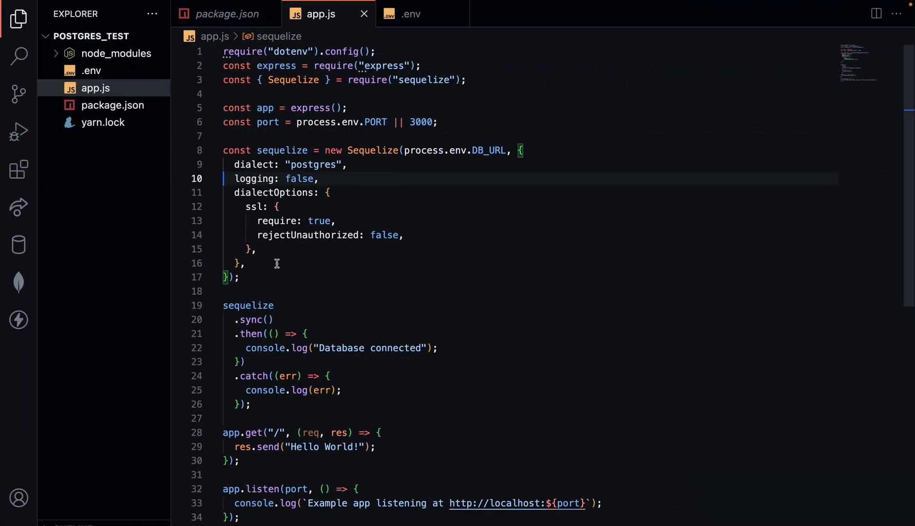
pyautogui.scroll(-3)
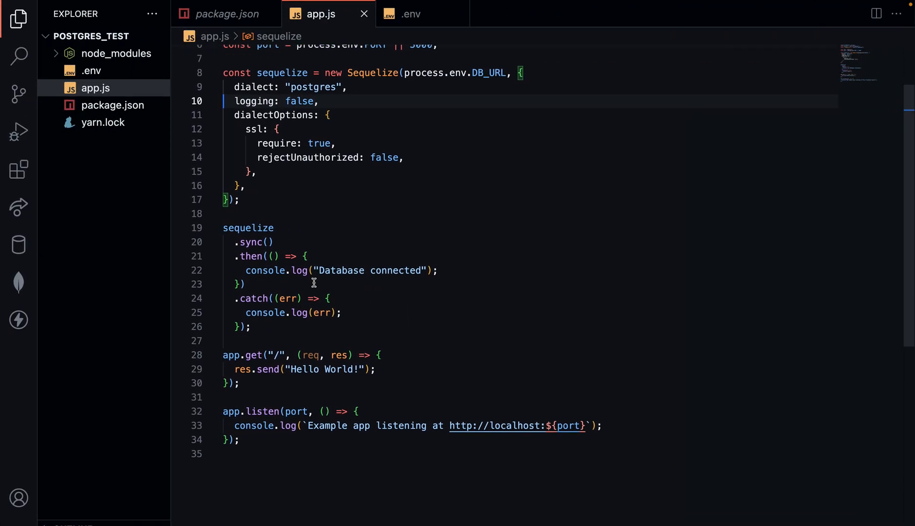
pyautogui.moveTo(299, 255)
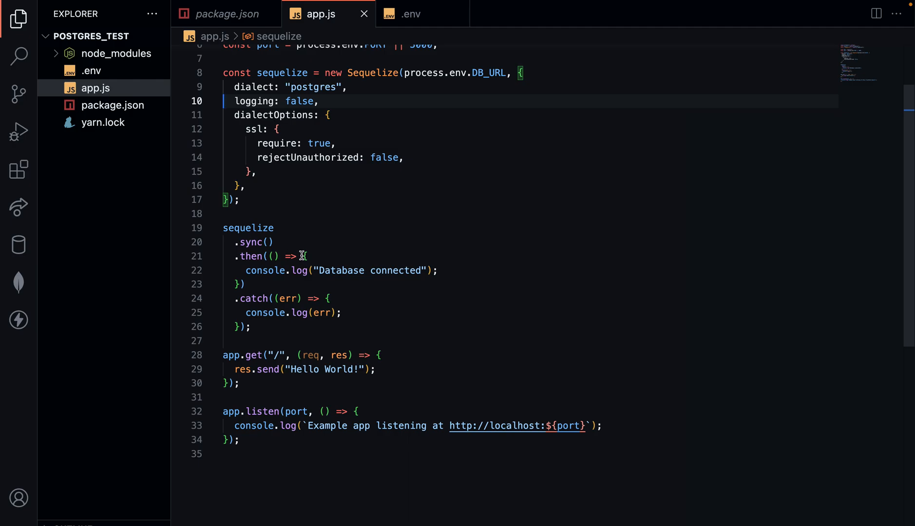
pyautogui.moveTo(267, 291)
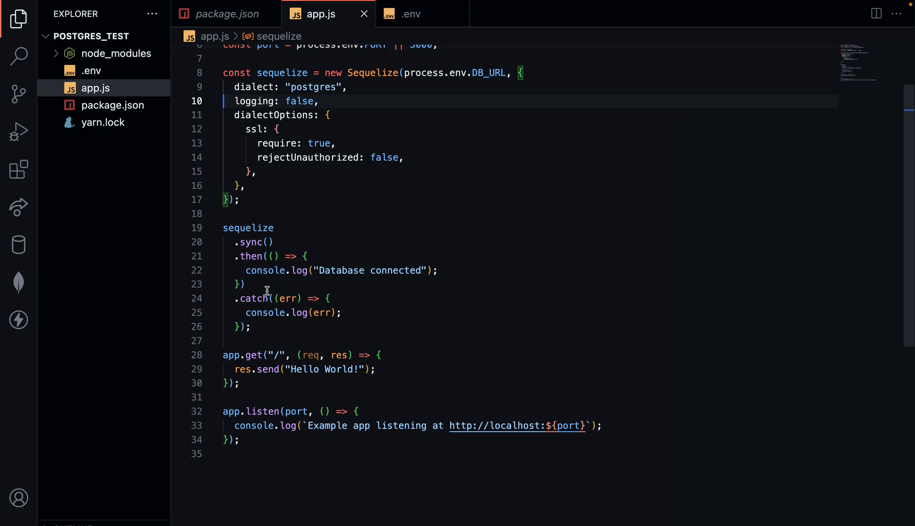
pyautogui.moveTo(257, 288)
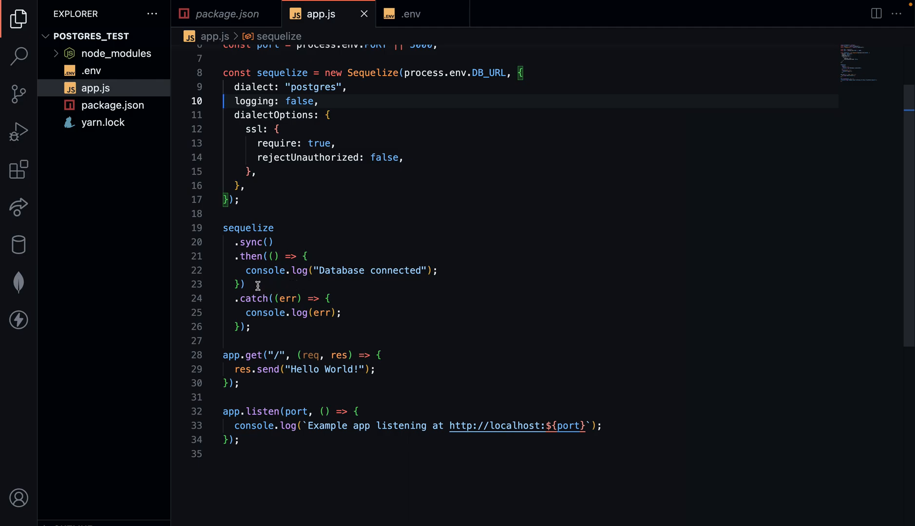
pyautogui.moveTo(427, 261)
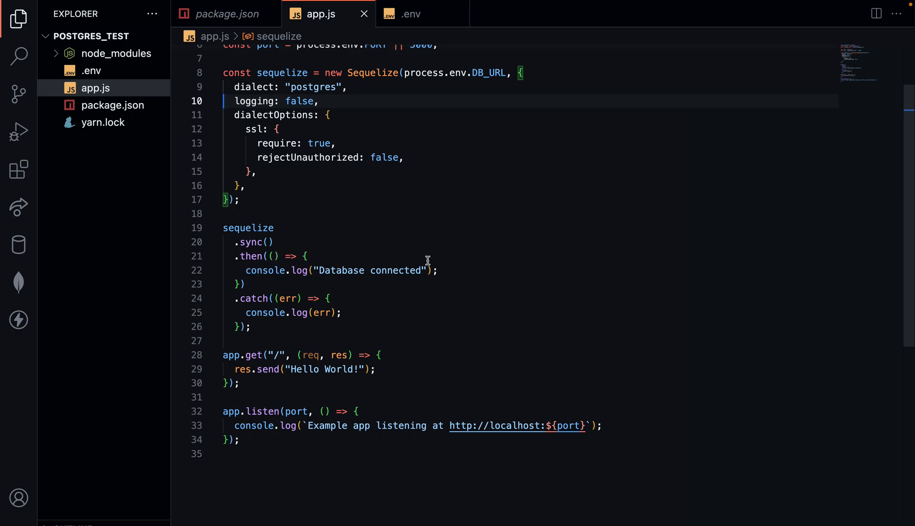
pyautogui.moveTo(314, 312)
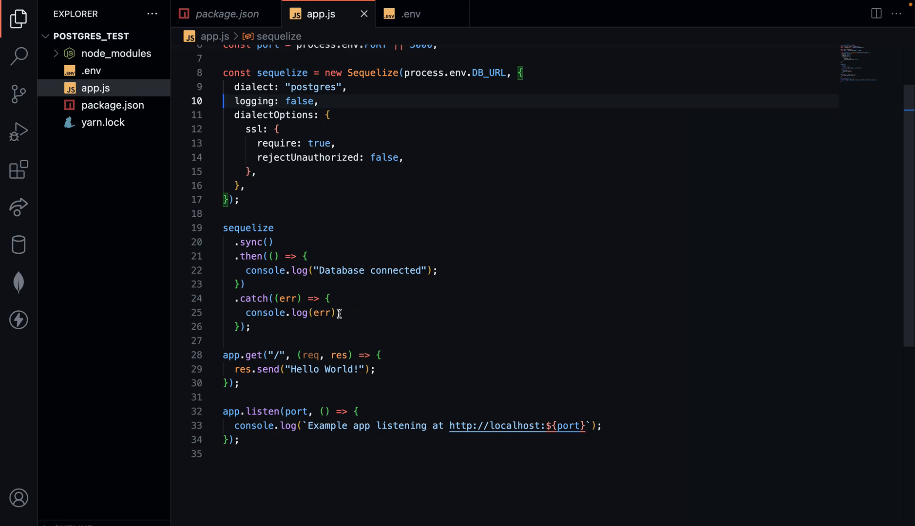
pyautogui.click(253, 327)
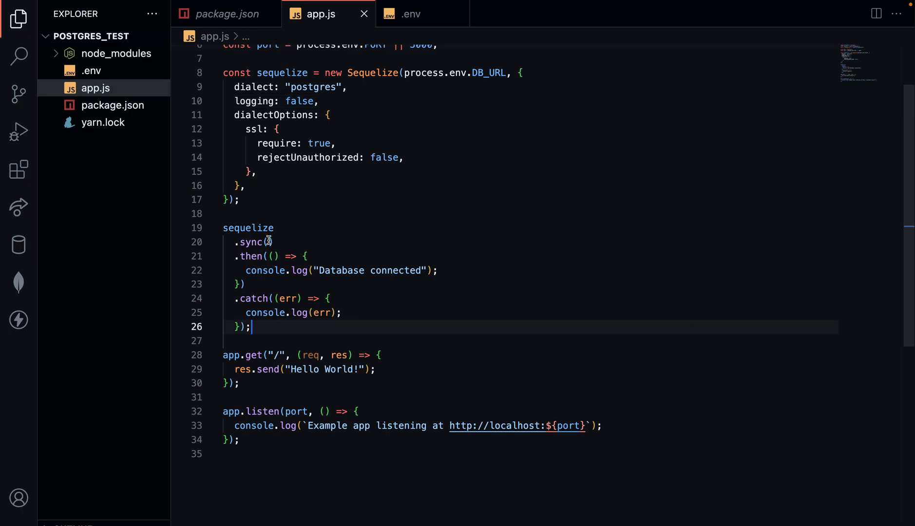
pyautogui.moveTo(264, 326)
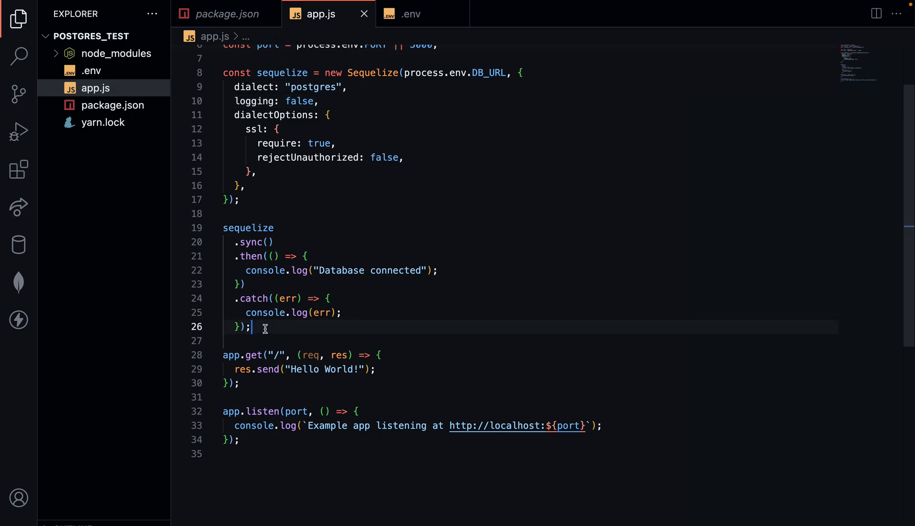
pyautogui.scroll(-3)
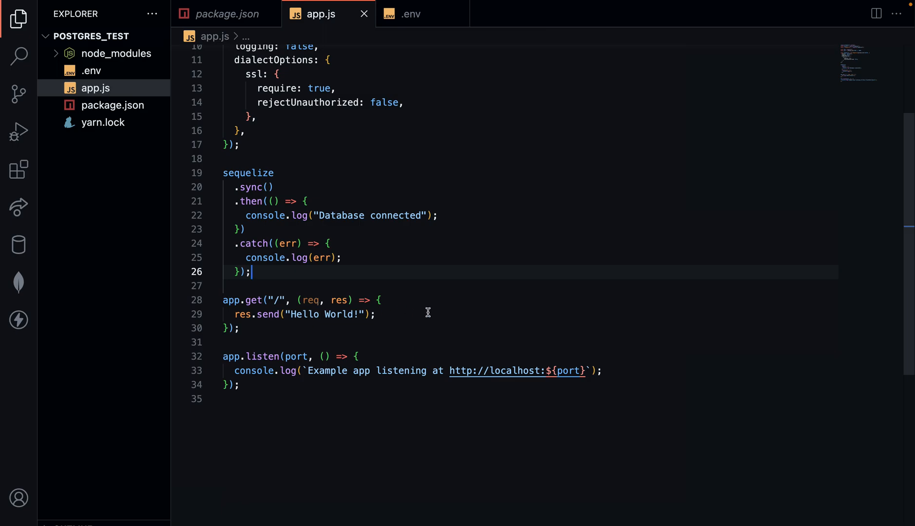
# Run 'node app.js' in the integrated terminal so it reports listening on localhost:4090.
pyautogui.press('ctrl+`')
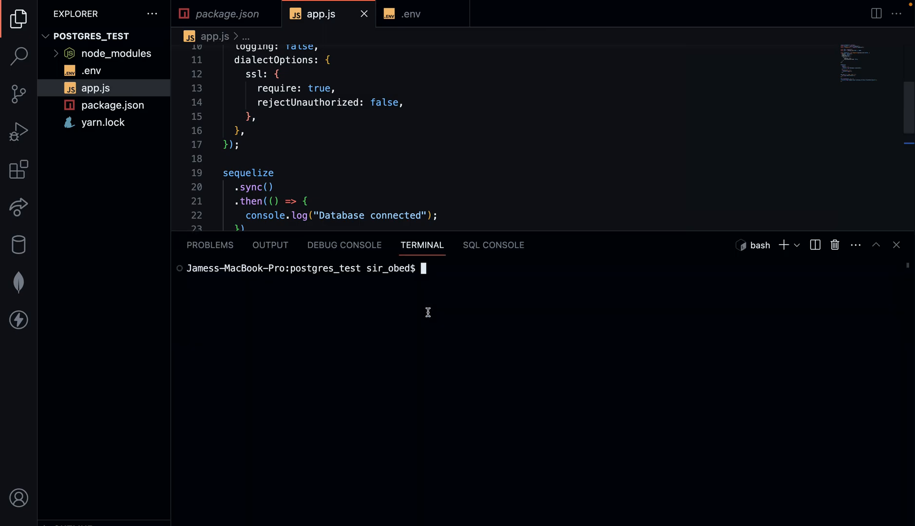
pyautogui.write('nod')
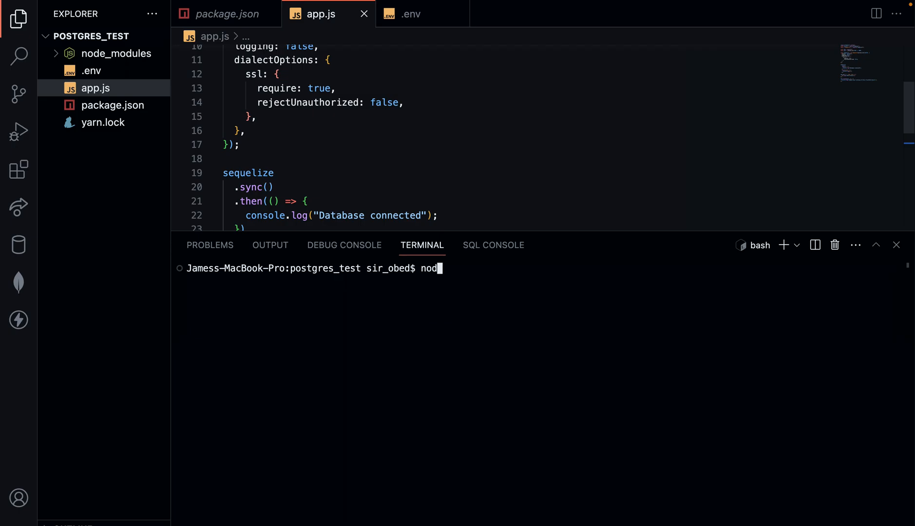
pyautogui.write('e')
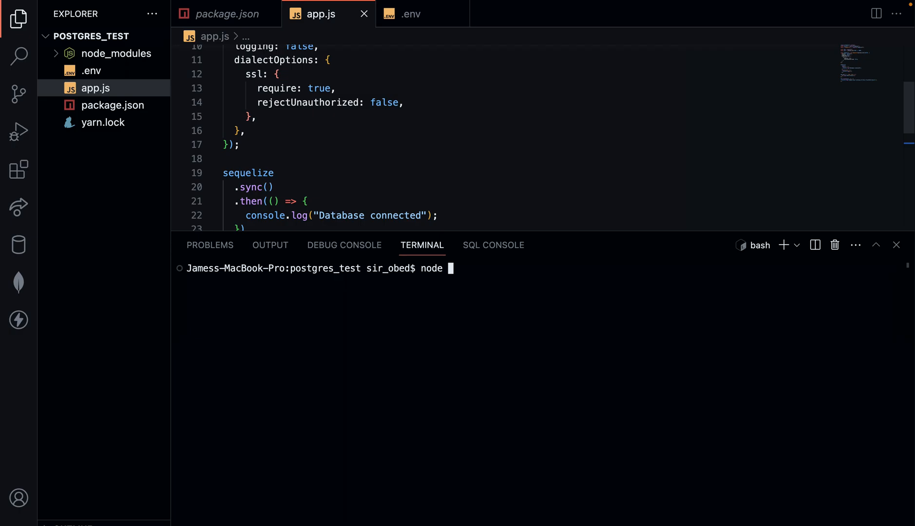
pyautogui.write('app')
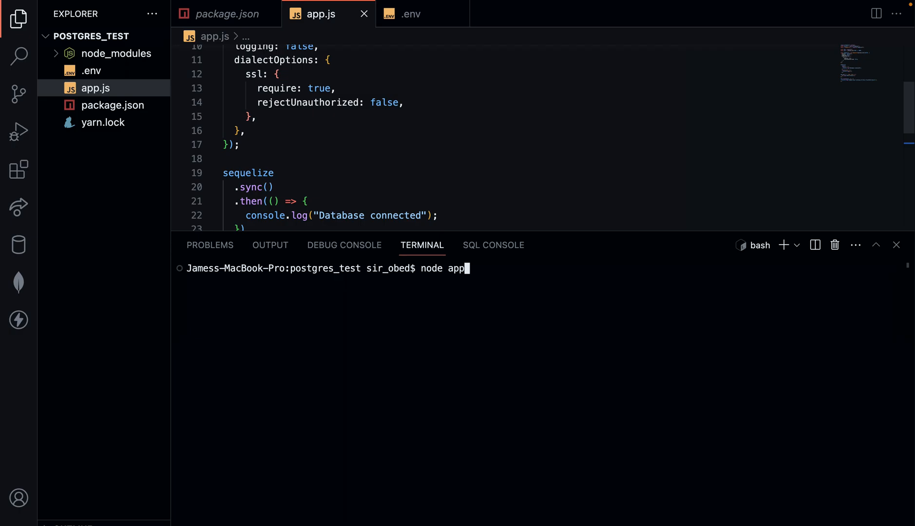
pyautogui.press('Return')
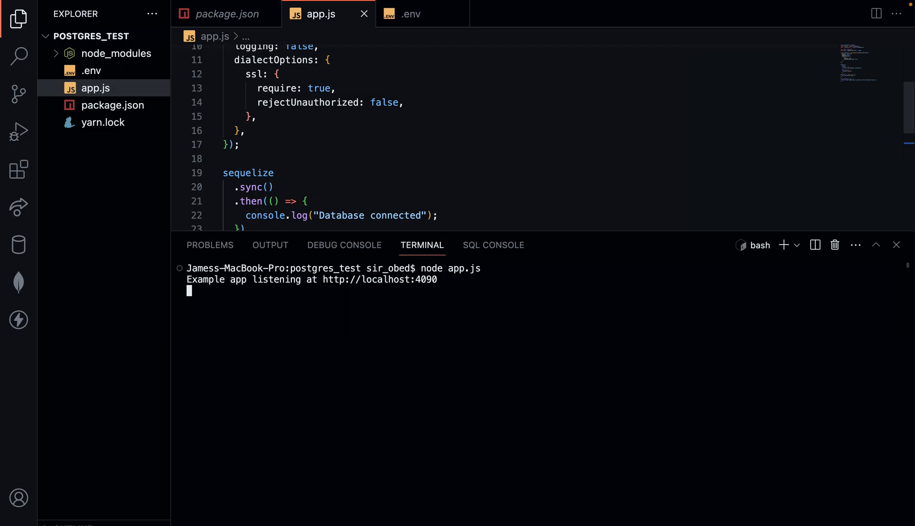
pyautogui.moveTo(240, 293)
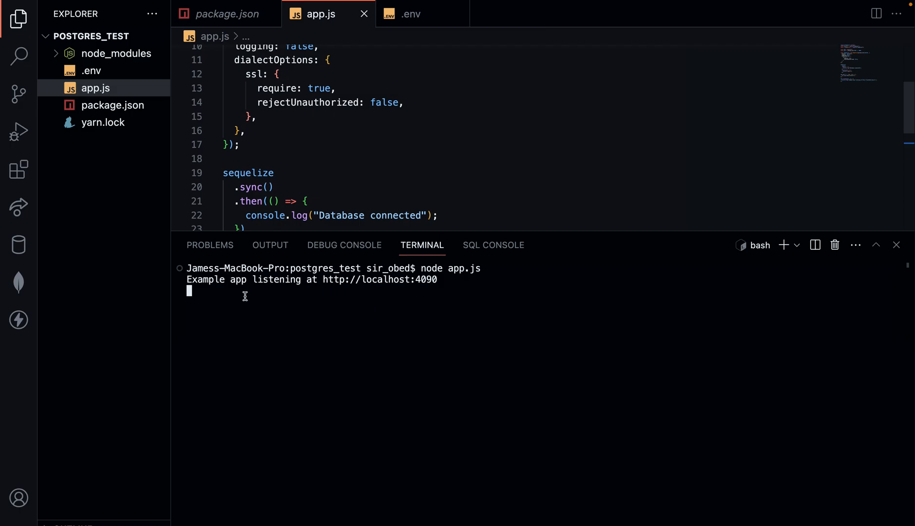
pyautogui.moveTo(251, 303)
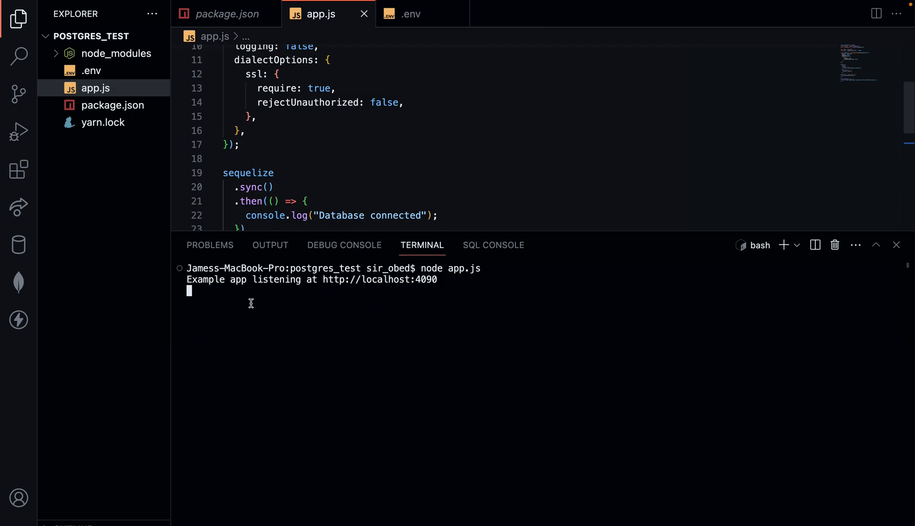
pyautogui.moveTo(250, 319)
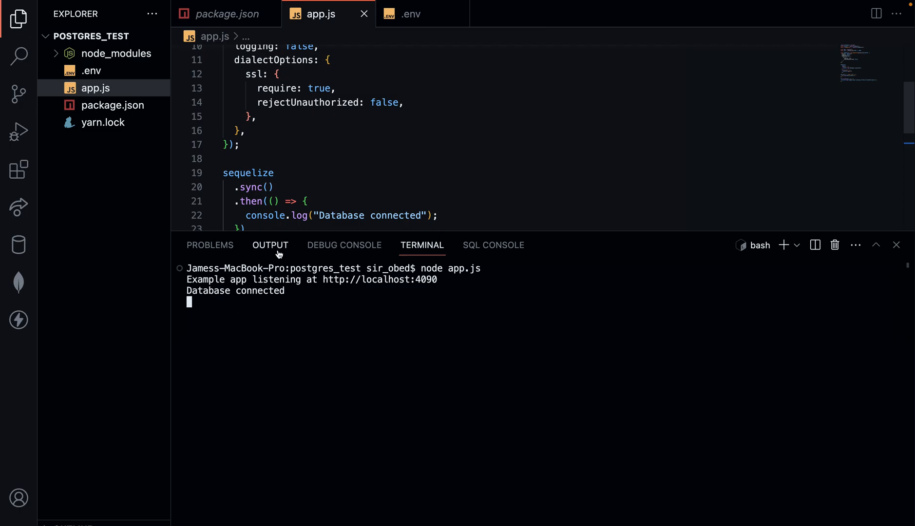
# Review app.js and close the terminal panel so the code fills the editor.
pyautogui.scroll(3)
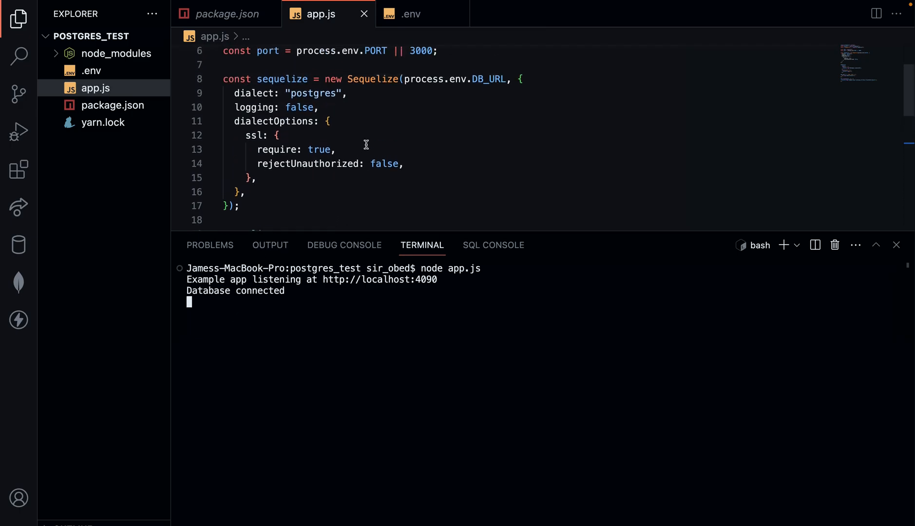
pyautogui.scroll(-3)
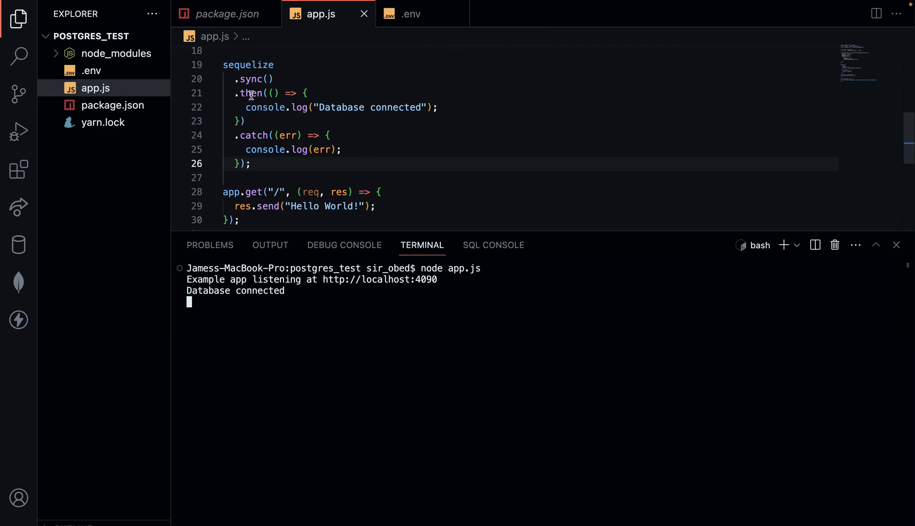
pyautogui.moveTo(434, 111)
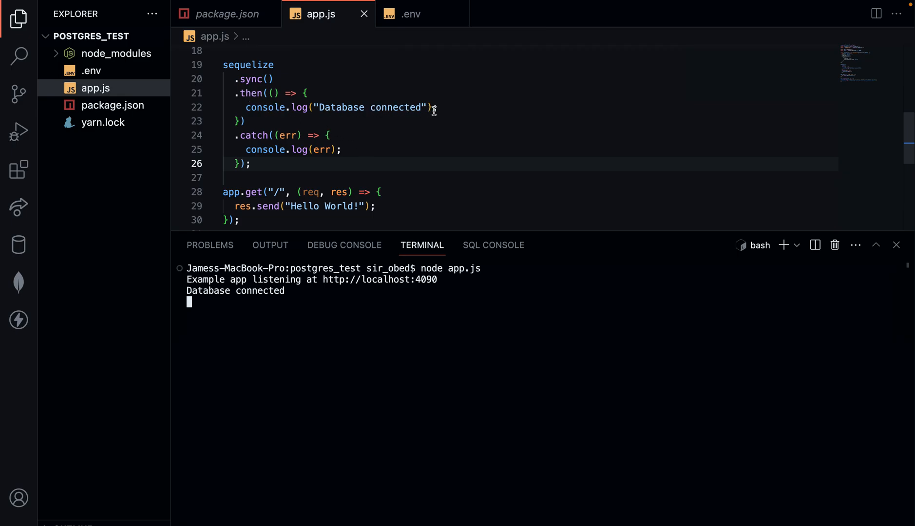
pyautogui.scroll(-3)
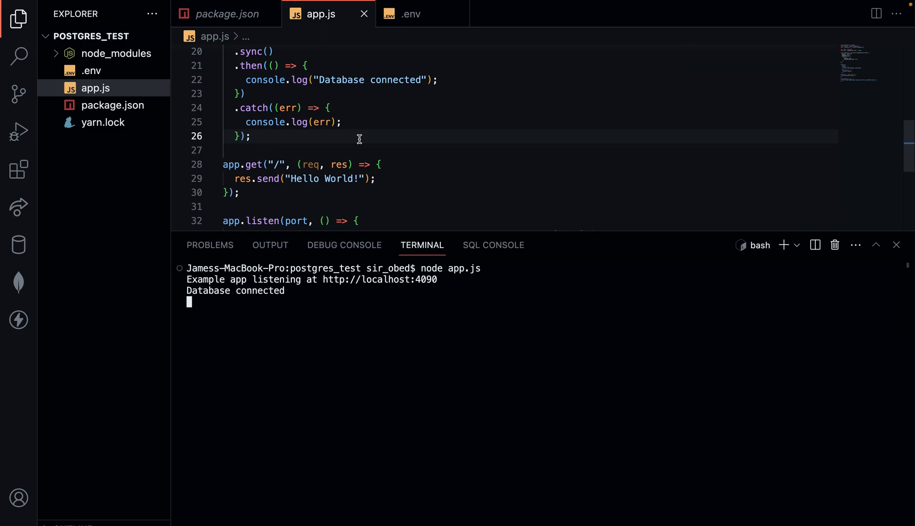
pyautogui.moveTo(387, 153)
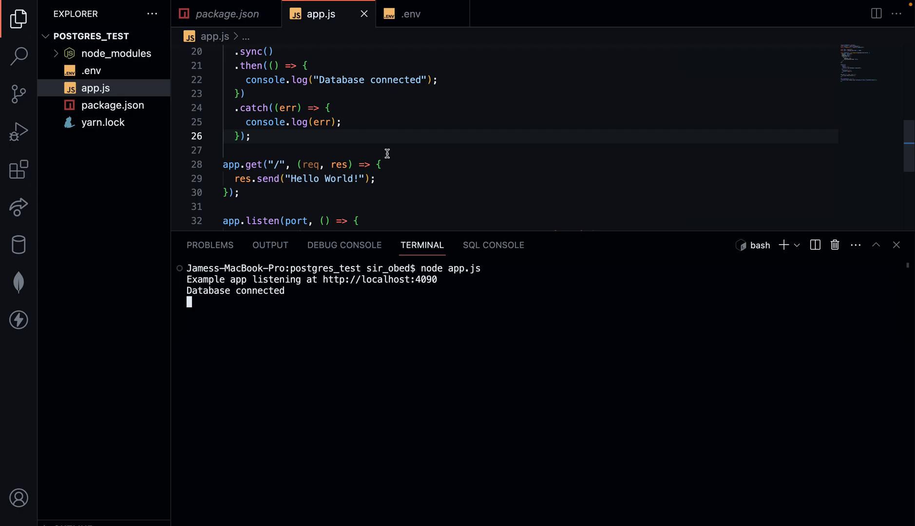
pyautogui.click(897, 245)
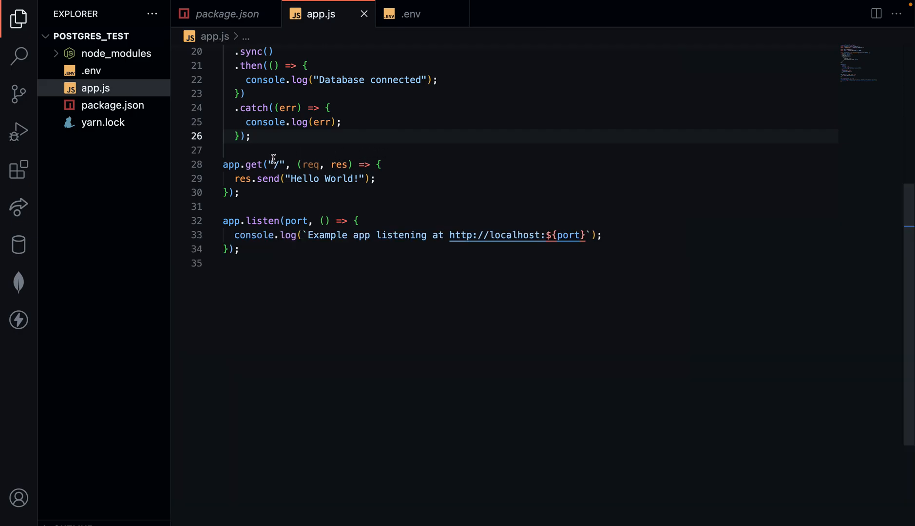
# Fold the 'Database connected' .then callback while keeping the line 8 Sequelize config expanded.
pyautogui.scroll(3)
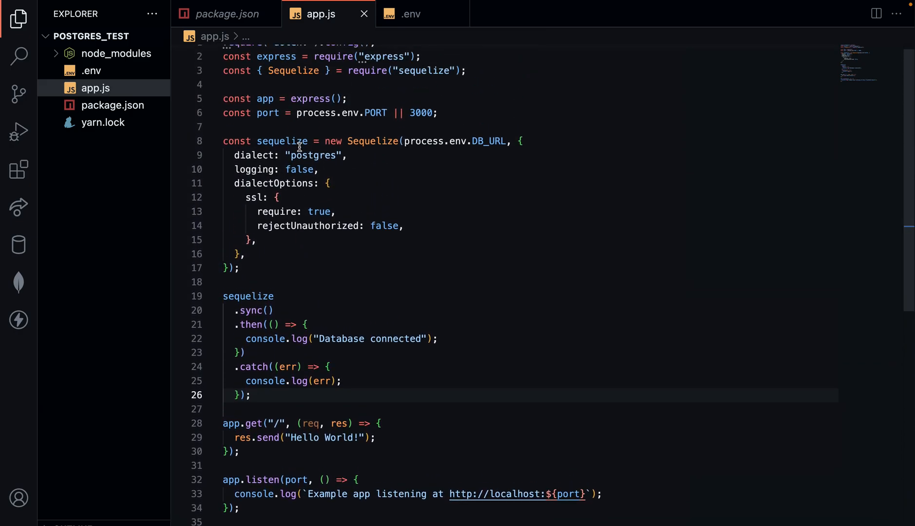
pyautogui.scroll(3)
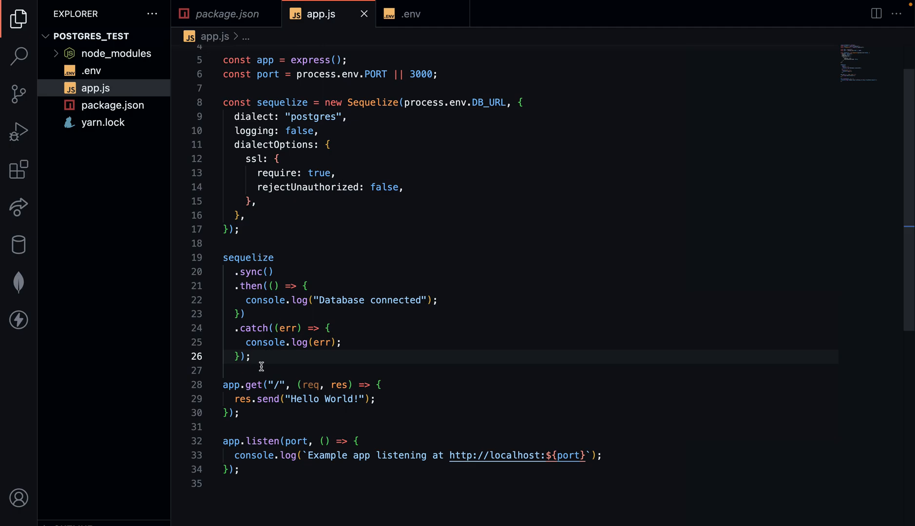
pyautogui.click(261, 371)
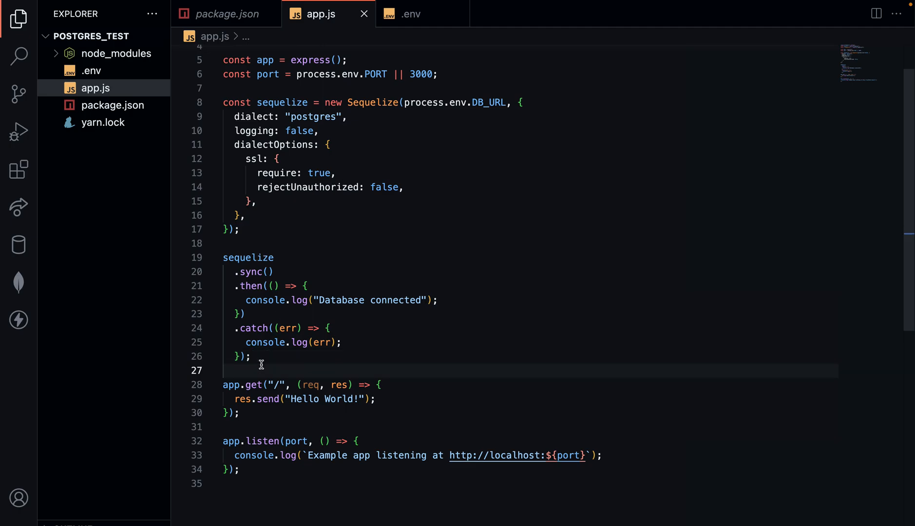
pyautogui.moveTo(215, 290)
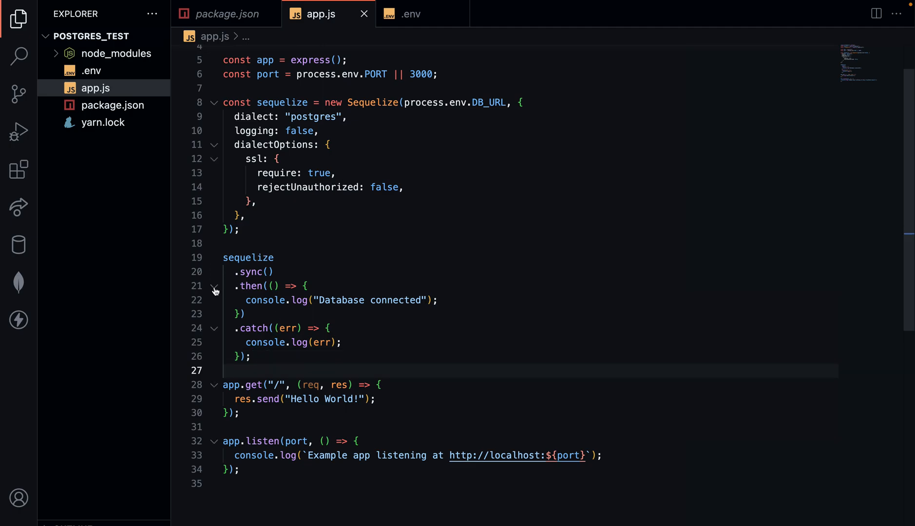
pyautogui.click(214, 103)
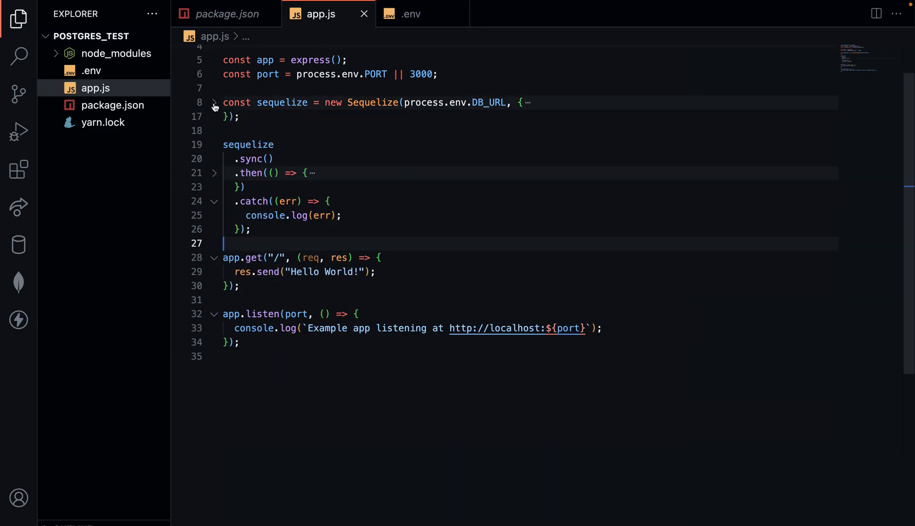
pyautogui.click(215, 103)
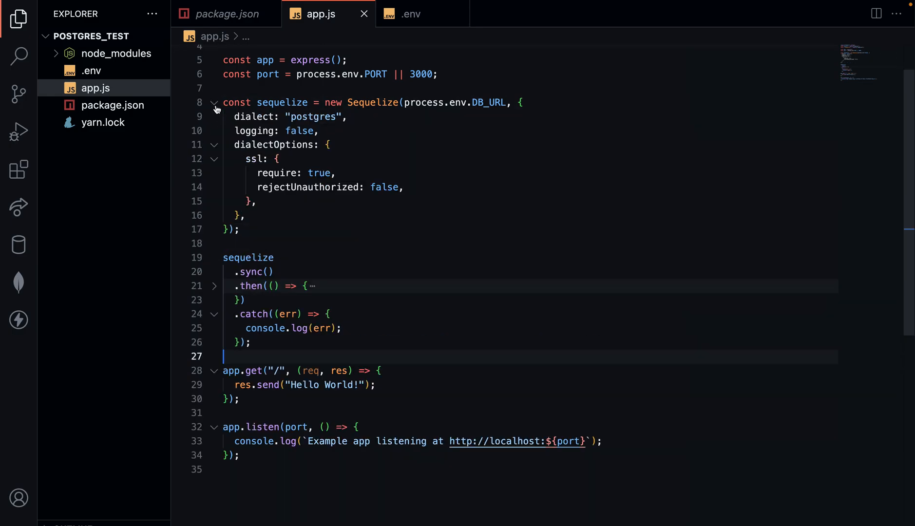
pyautogui.click(256, 258)
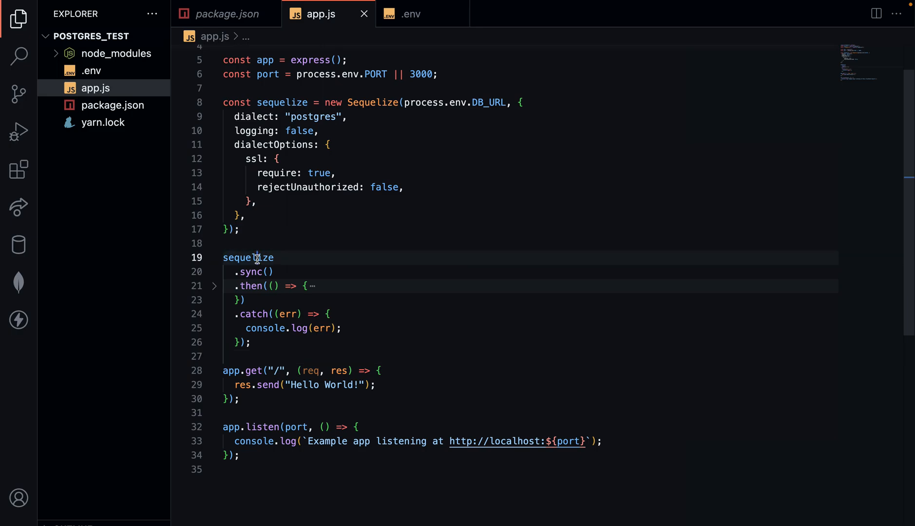
pyautogui.doubleClick(247, 259)
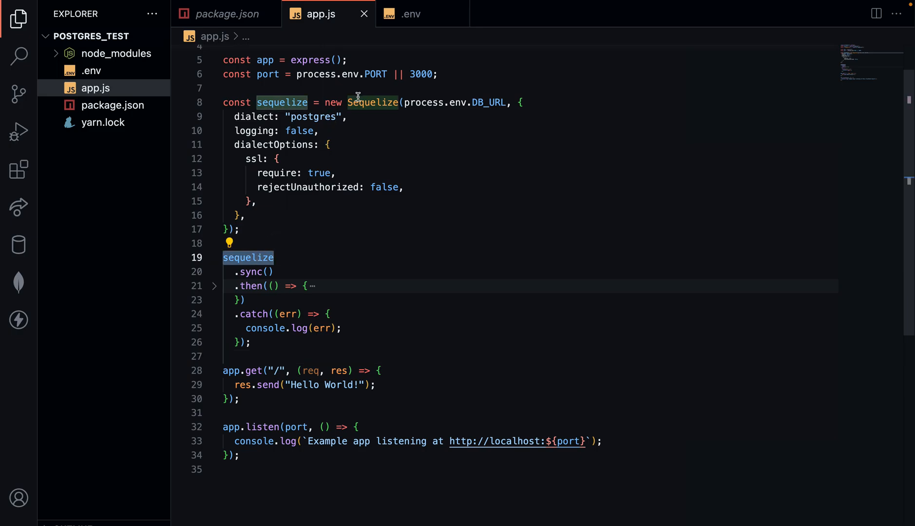
pyautogui.moveTo(302, 221)
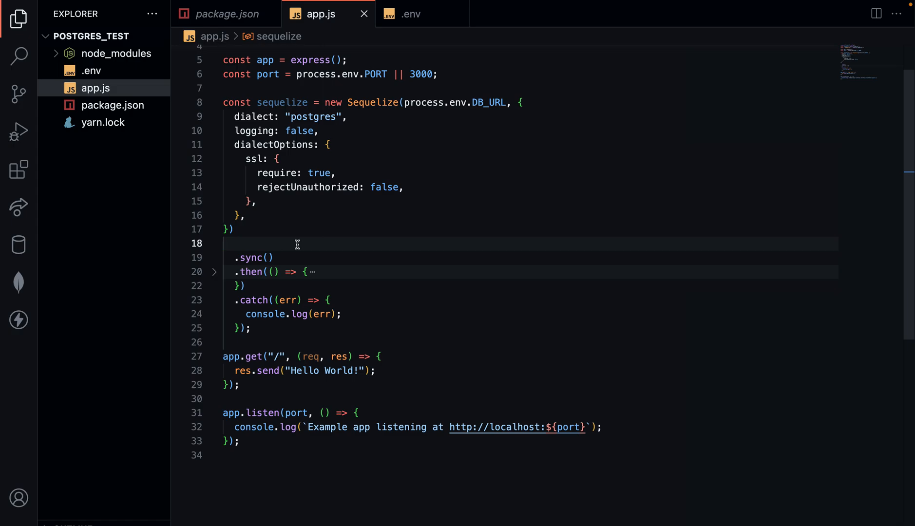
pyautogui.moveTo(285, 218)
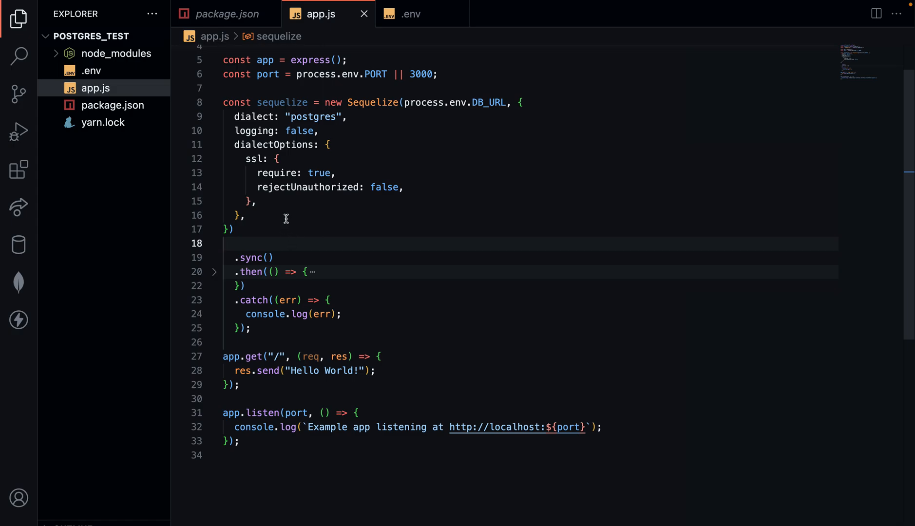
pyautogui.moveTo(378, 106)
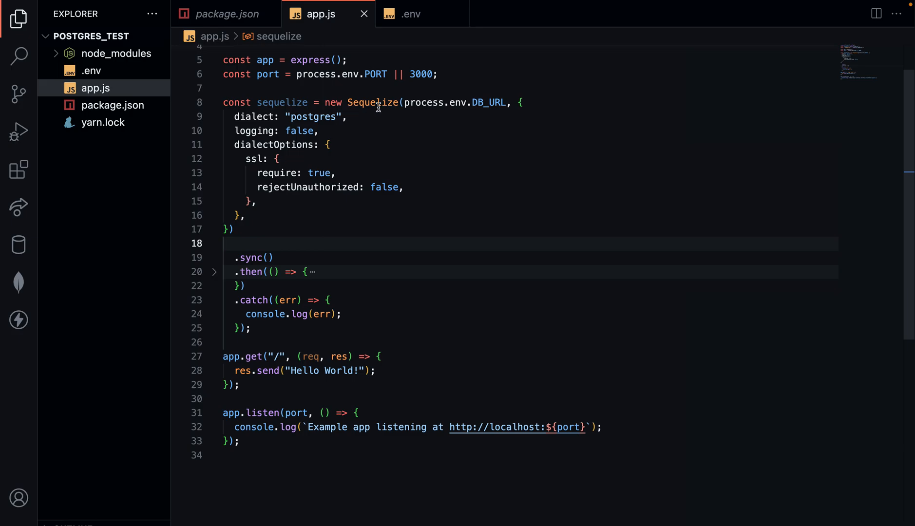
pyautogui.moveTo(249, 236)
pyautogui.write('sequelize')
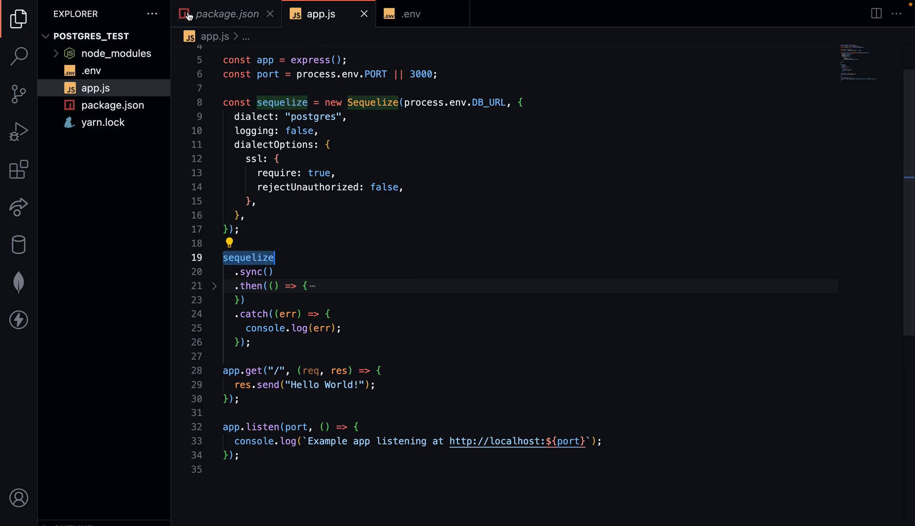
# Fold the line 8 Sequelize config and line 24 catch handler, then add a blank line after line 26.
pyautogui.click(214, 102)
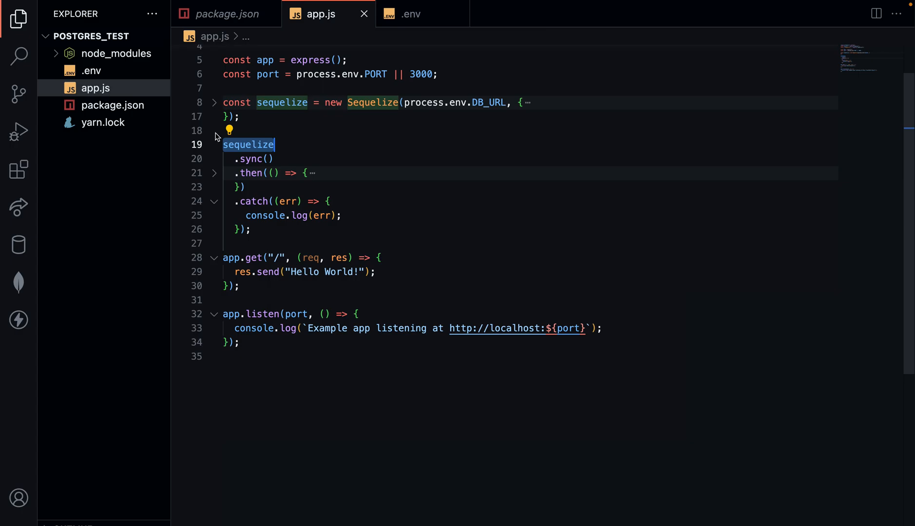
pyautogui.click(214, 202)
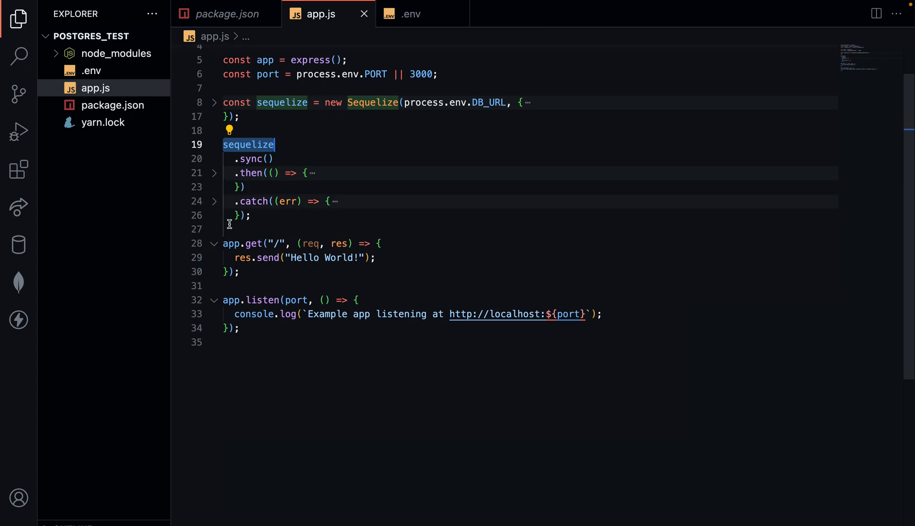
pyautogui.click(254, 215)
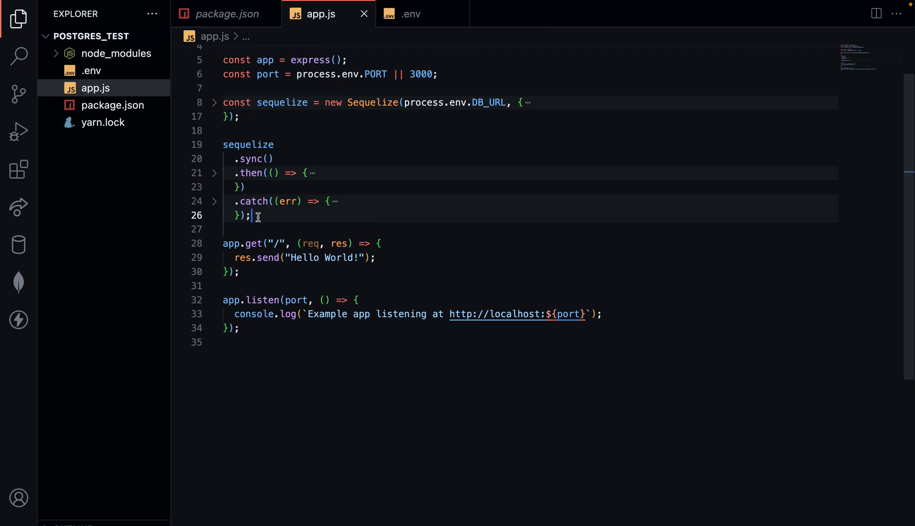
pyautogui.press('Enter')
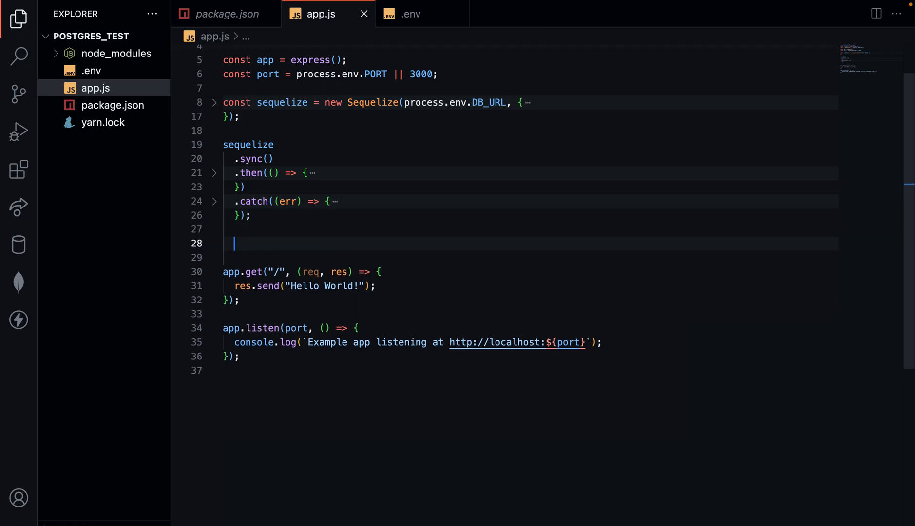